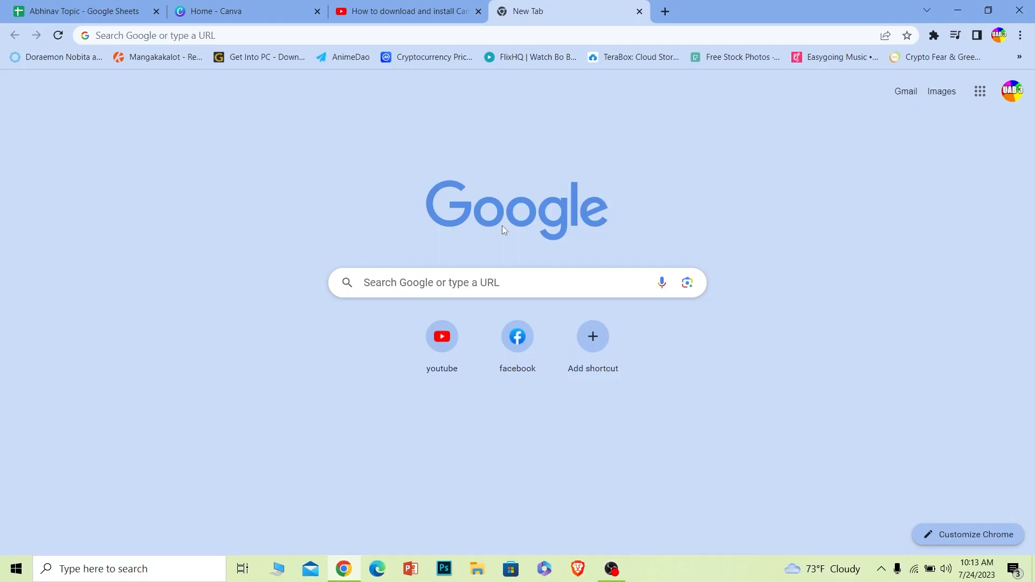
Step: Go from the Canva home page to the Canva for Windows download page
click(222, 11)
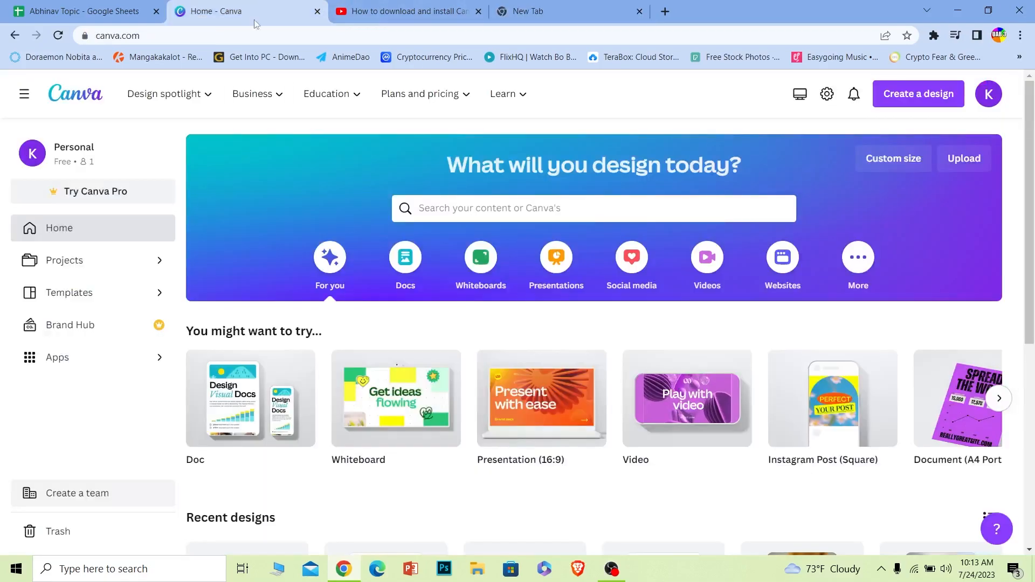
mouse_move(387, 211)
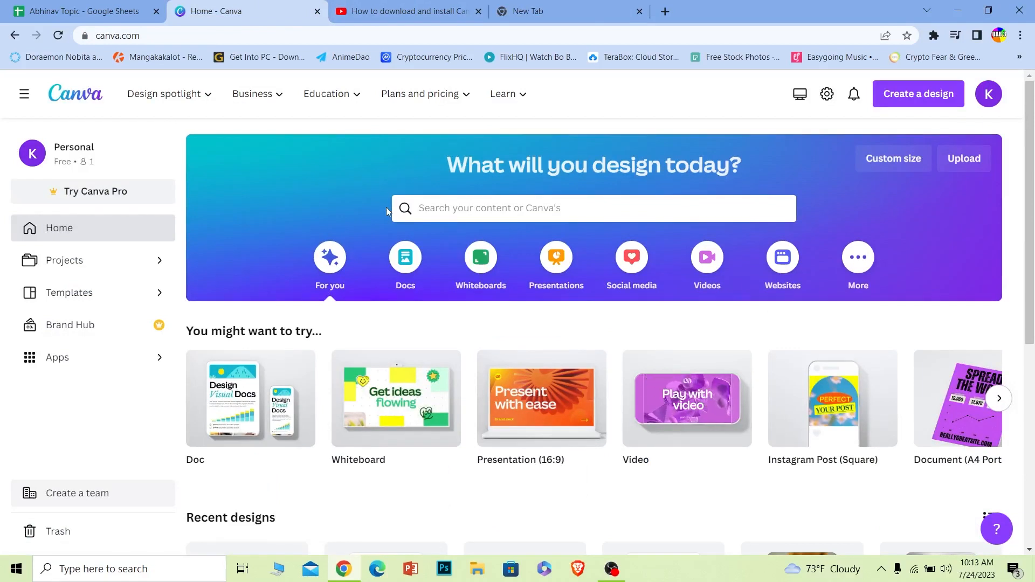
mouse_move(584, 5)
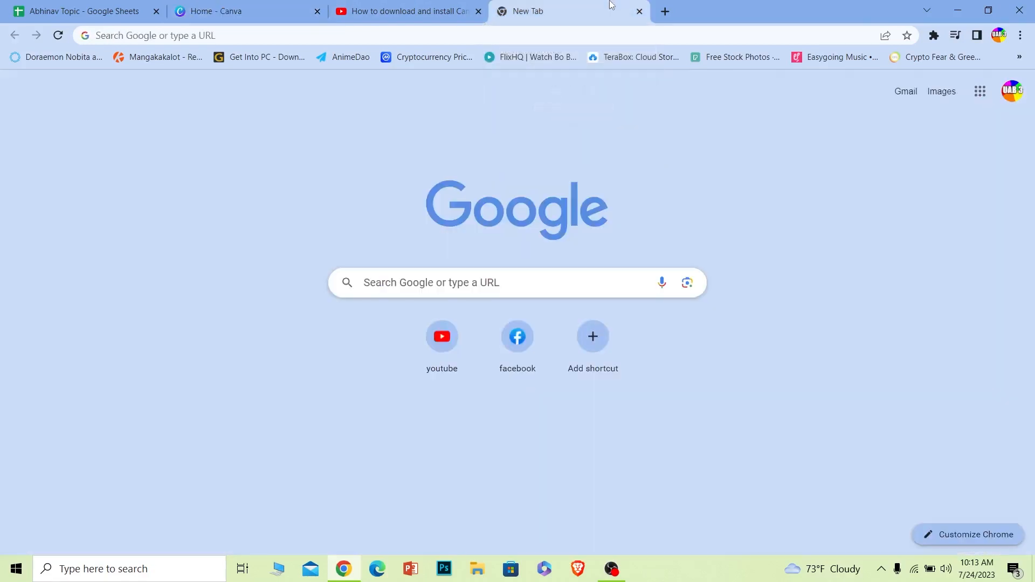
mouse_move(791, 231)
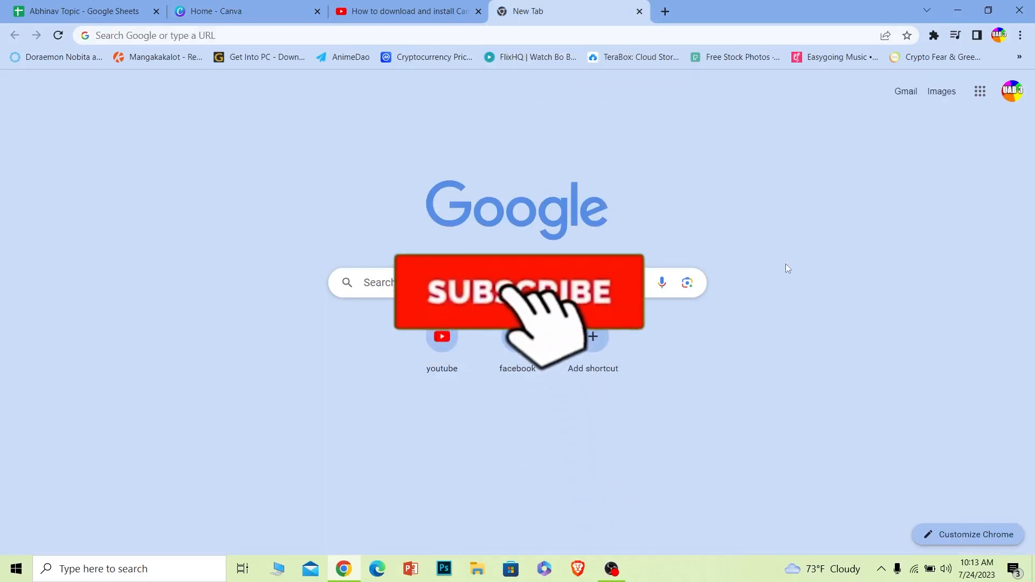
click(524, 291)
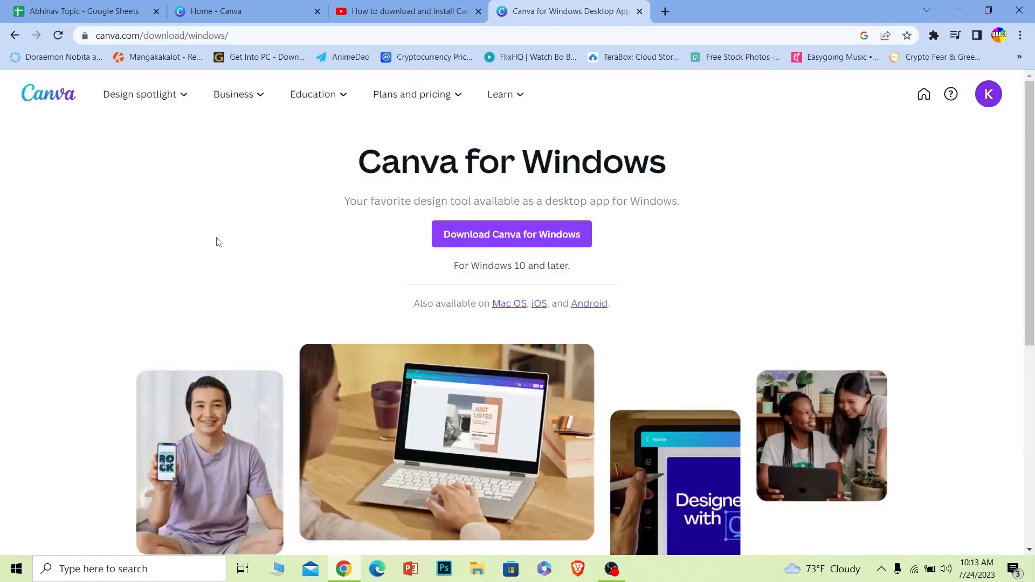
mouse_move(479, 228)
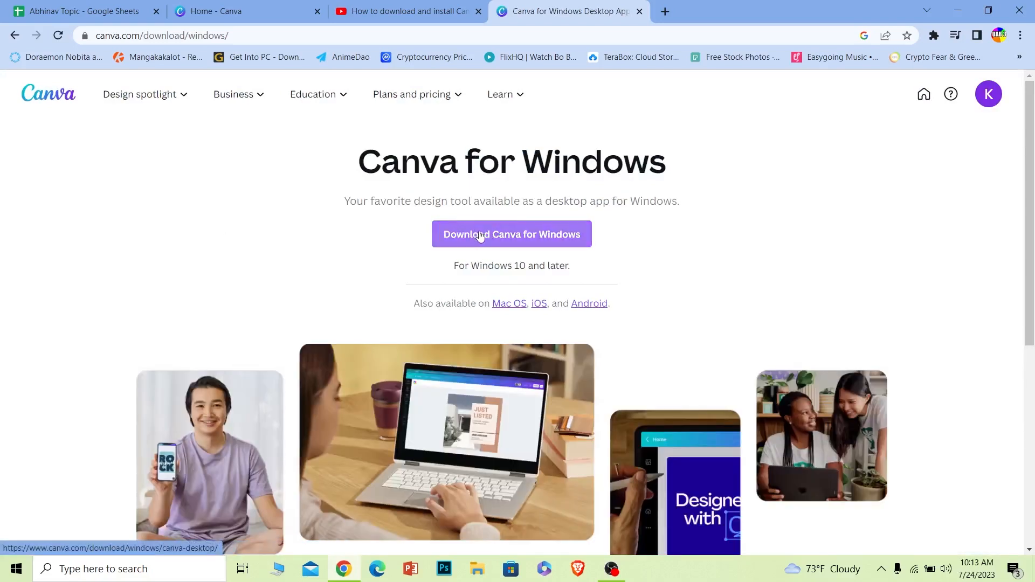
Step: Start downloading the Canva Setup 1.70.0.exe installer
click(511, 234)
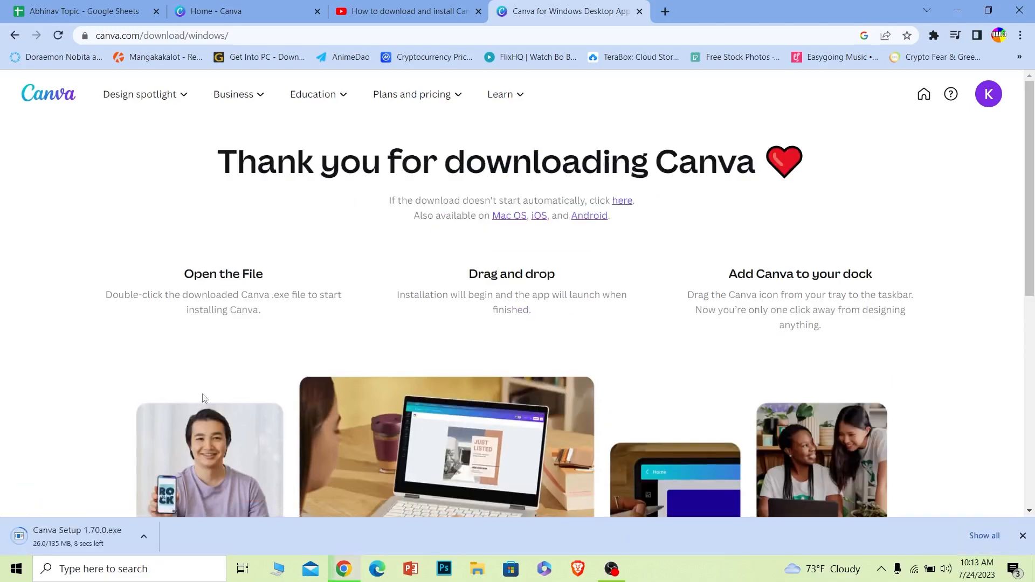
mouse_move(35, 536)
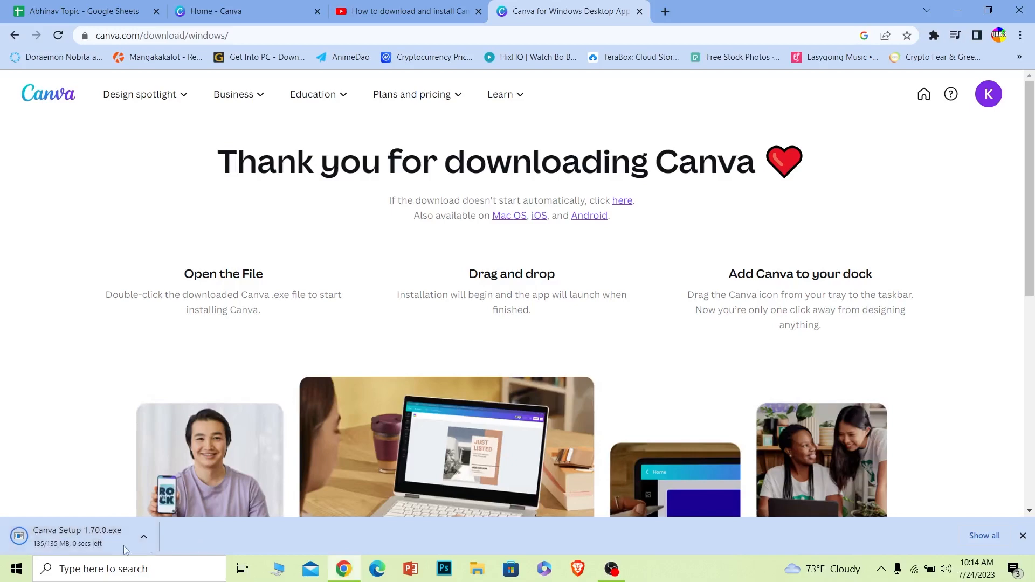
mouse_move(957, 4)
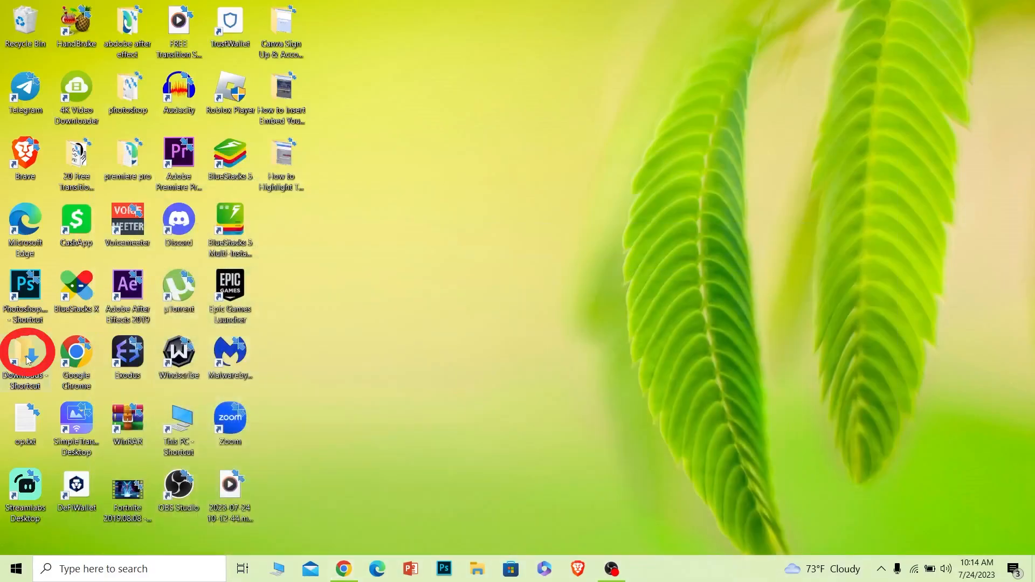
Step: Show the Downloads folder refreshed and select Canva Setup 1.70.0.exe
double_click(26, 352)
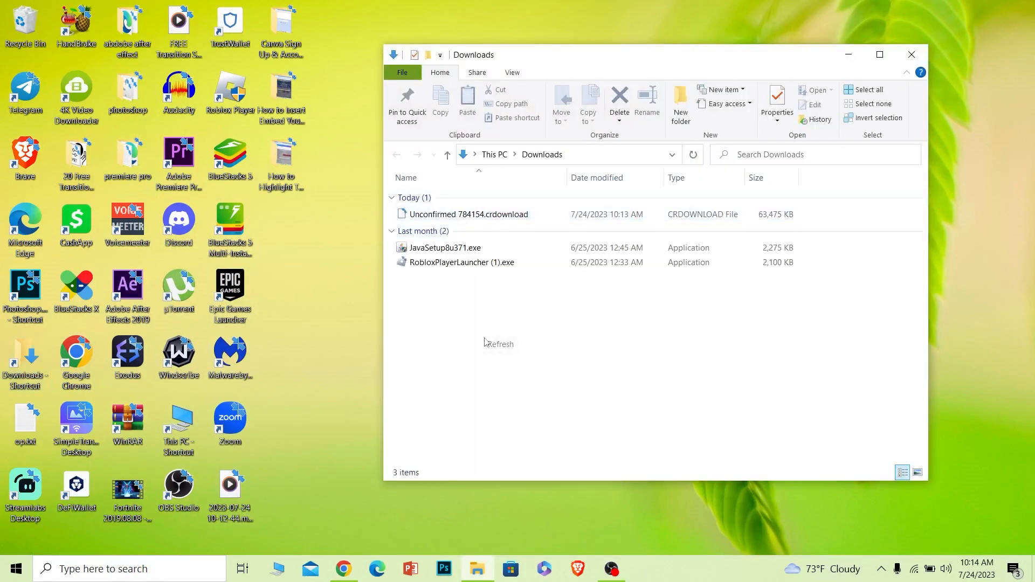
right_click(485, 344)
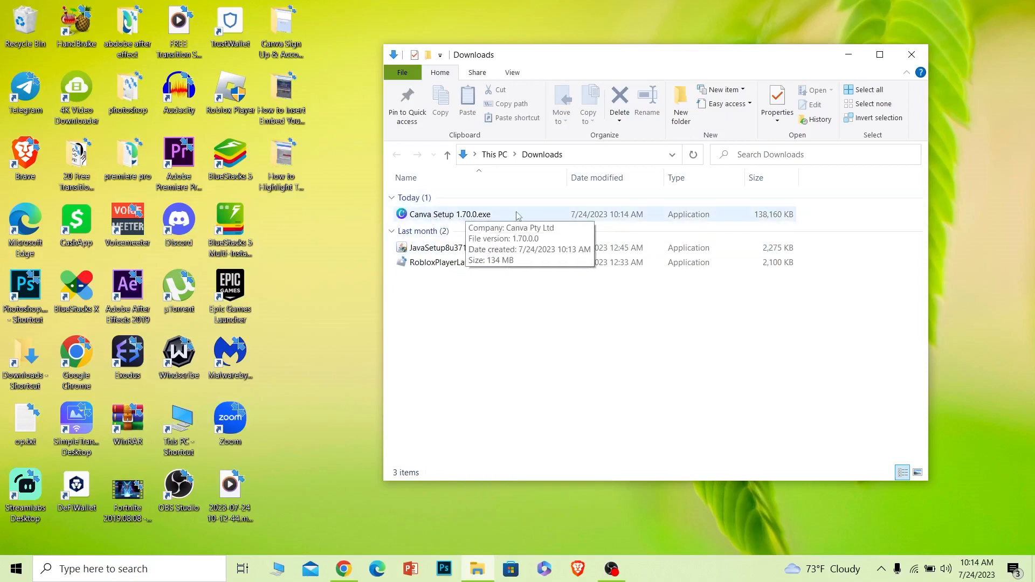
click(450, 213)
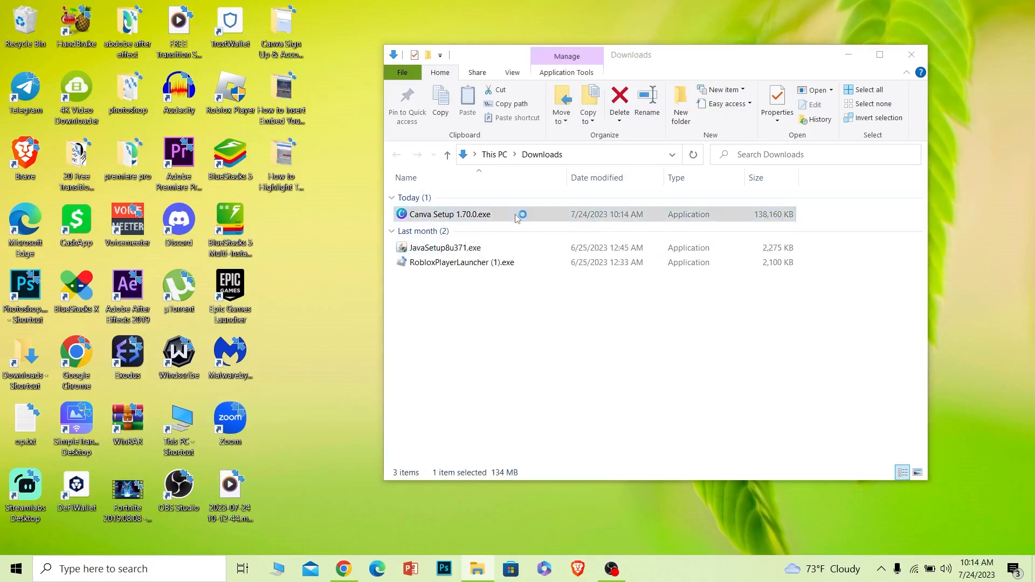
Step: Install Canva from the setup file and launch the app to its welcome screen
double_click(450, 213)
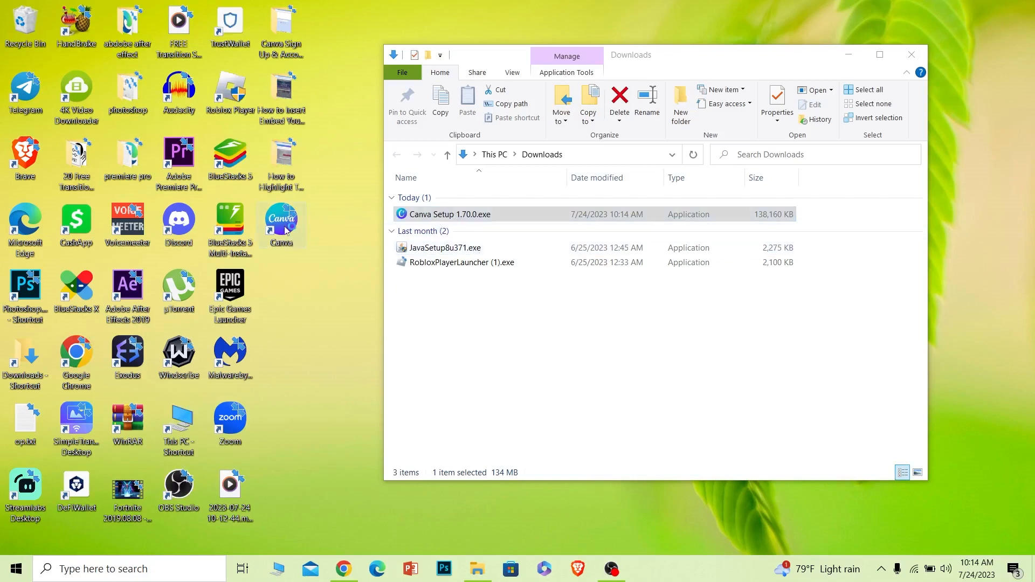
mouse_move(337, 239)
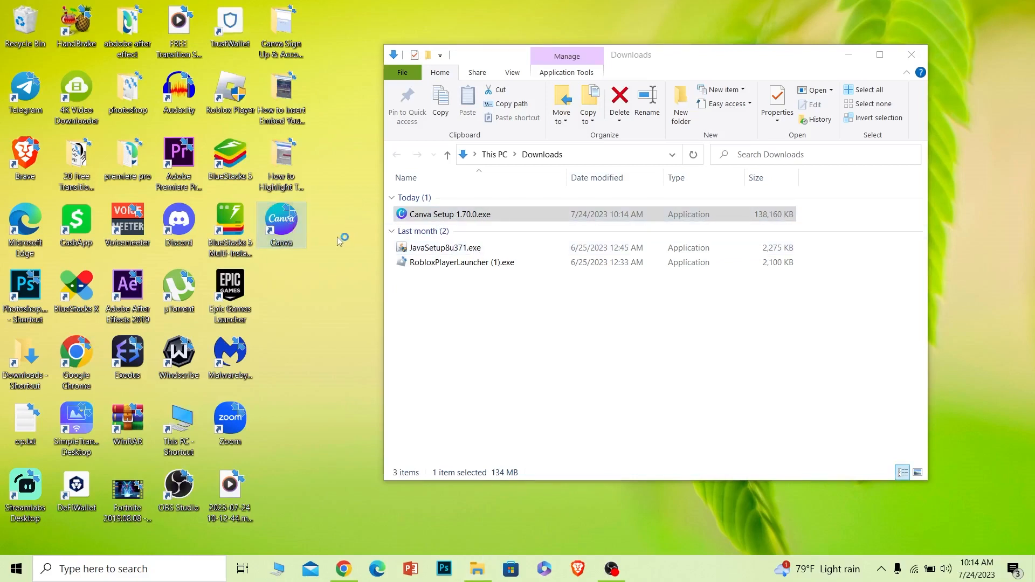
mouse_move(339, 243)
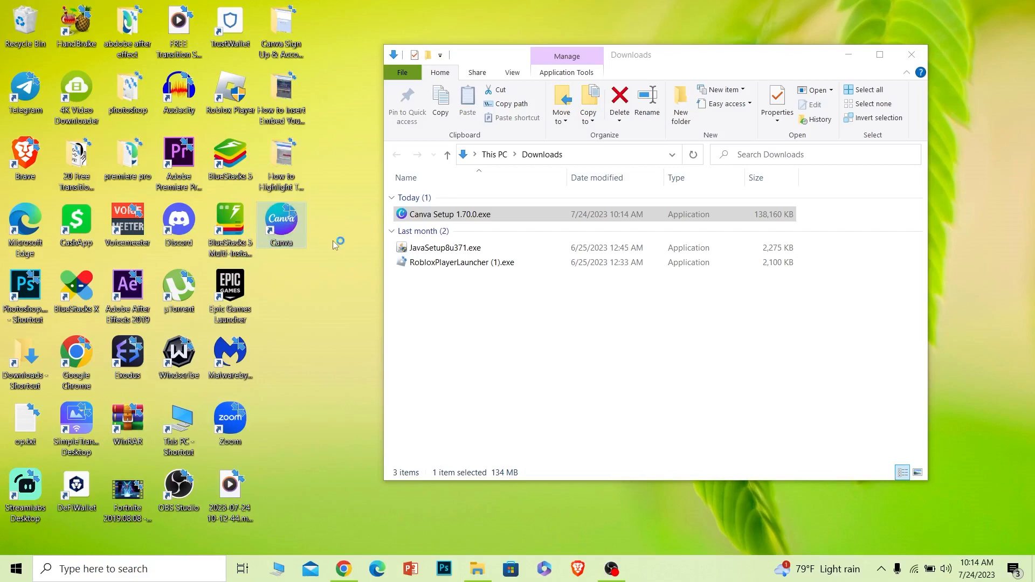
double_click(449, 213)
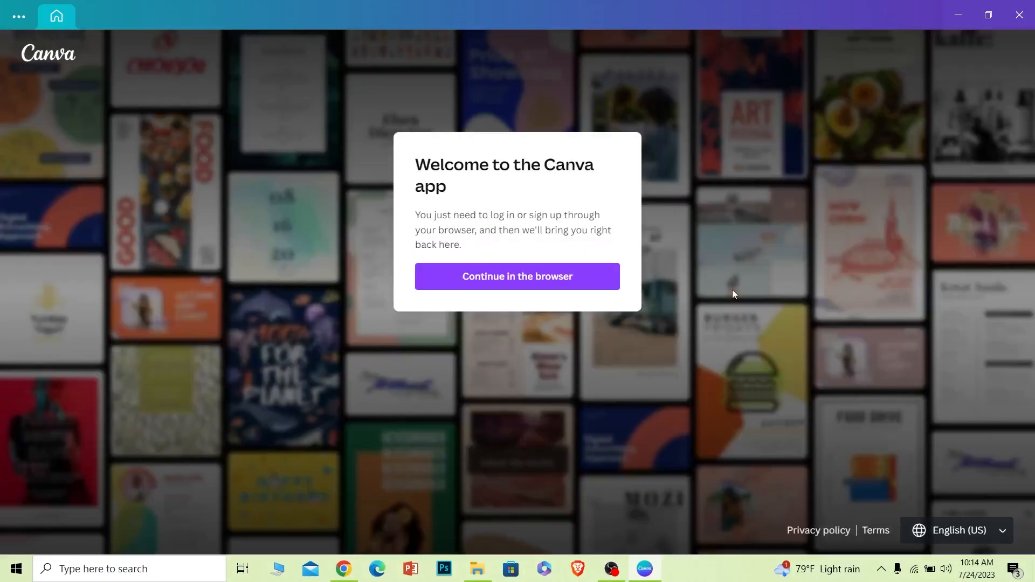